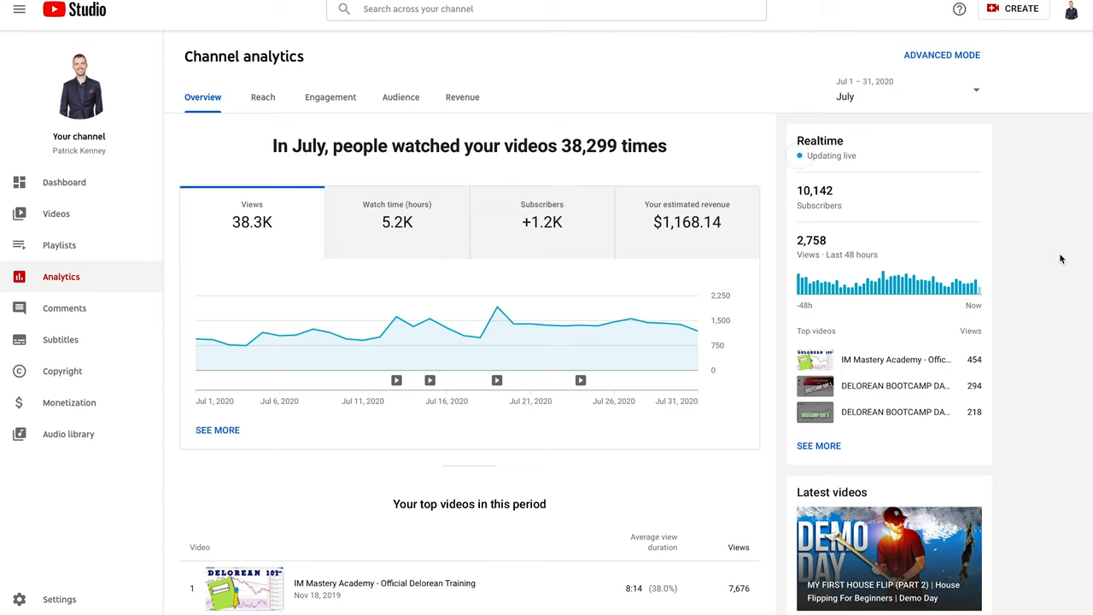
{"action": "mouse_move", "coordinate": [833, 194]}
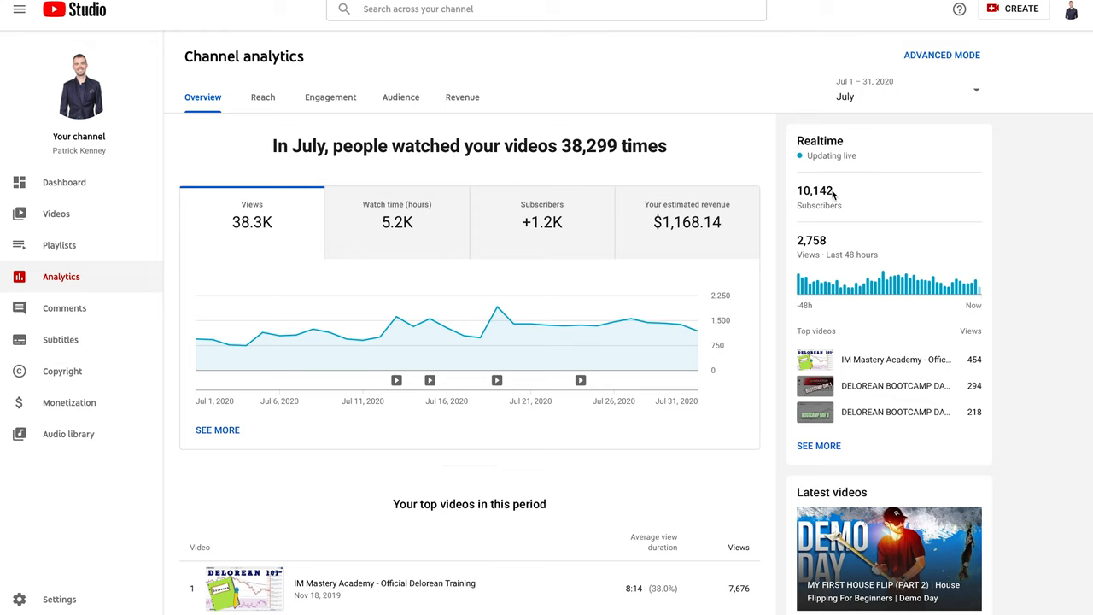
{"action": "mouse_move", "coordinate": [927, 235]}
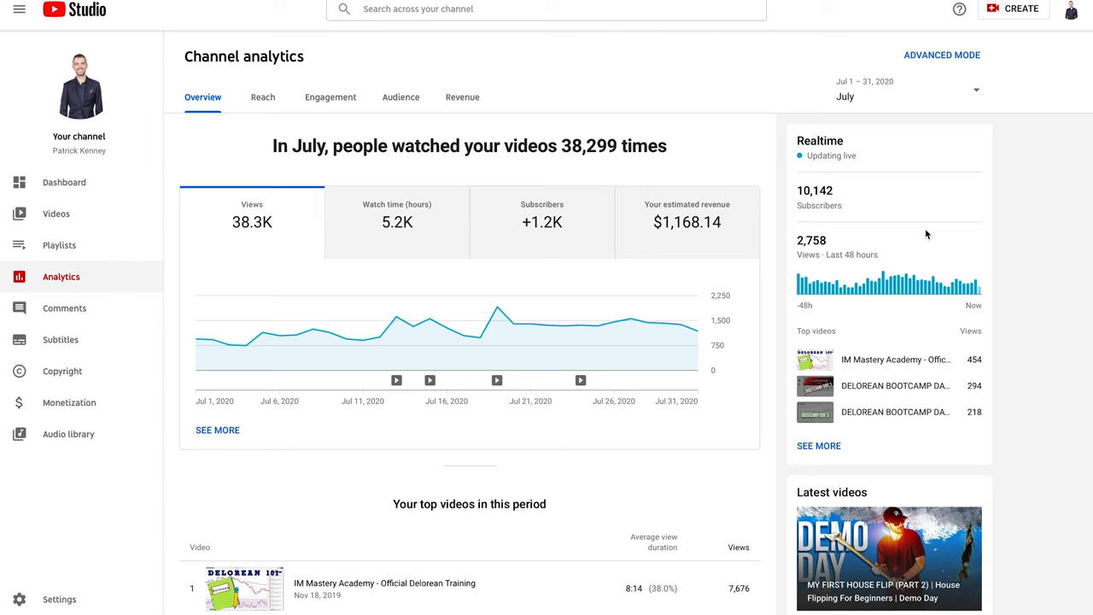
{"action": "mouse_move", "coordinate": [1006, 230]}
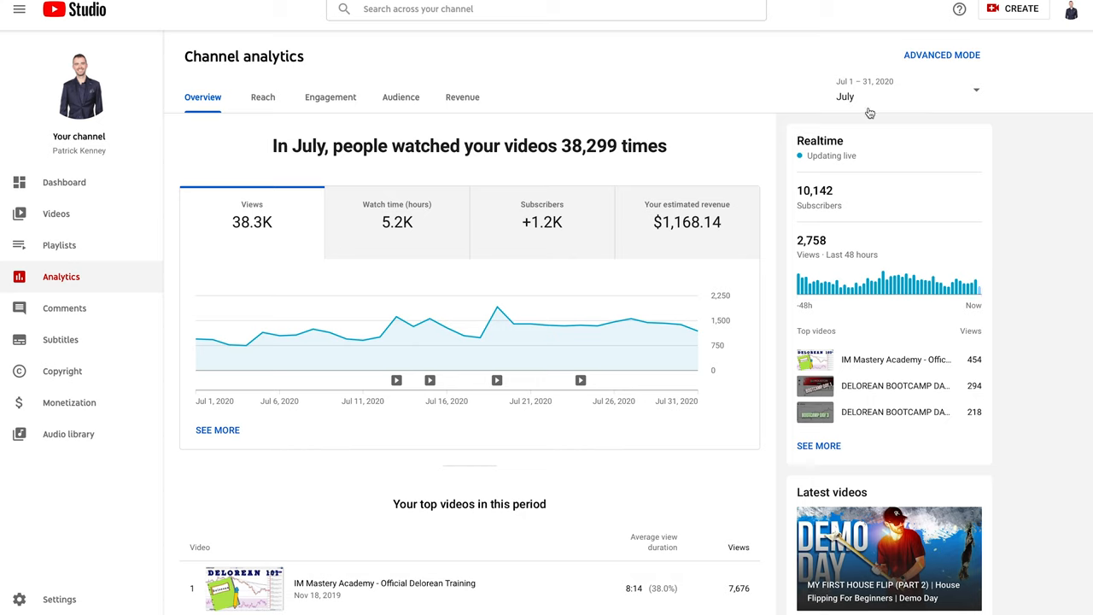
{"action": "mouse_move", "coordinate": [687, 222]}
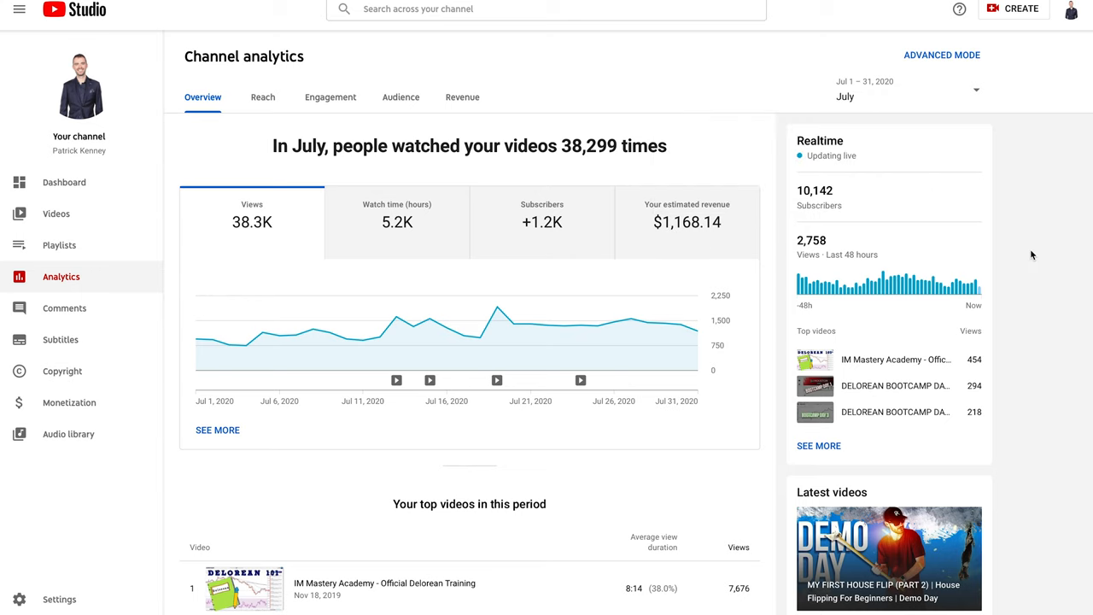
{"action": "mouse_move", "coordinate": [268, 233]}
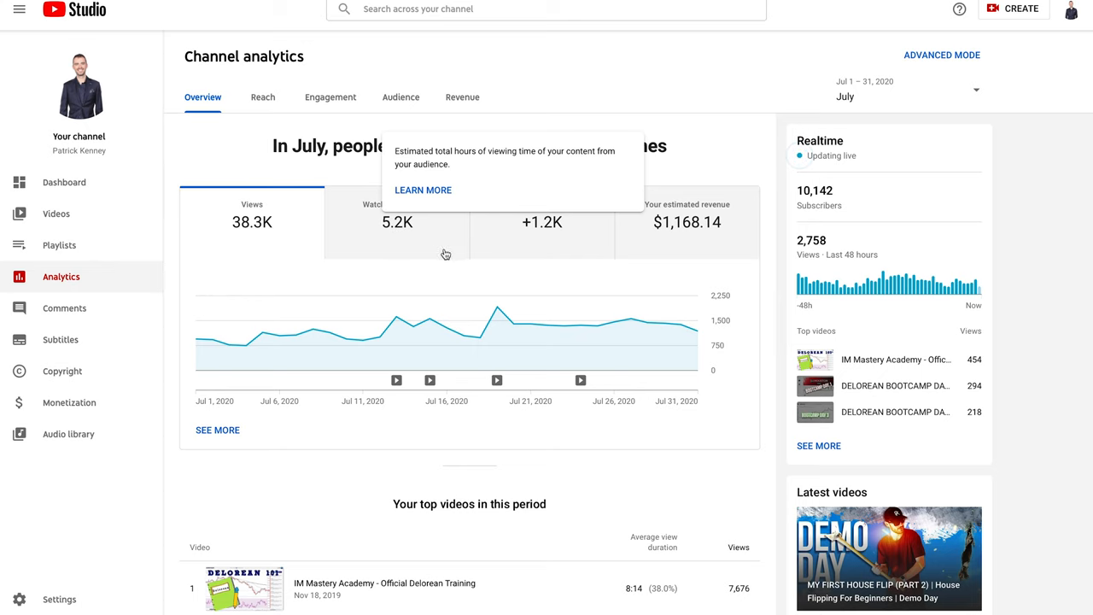
{"action": "mouse_move", "coordinate": [1056, 213]}
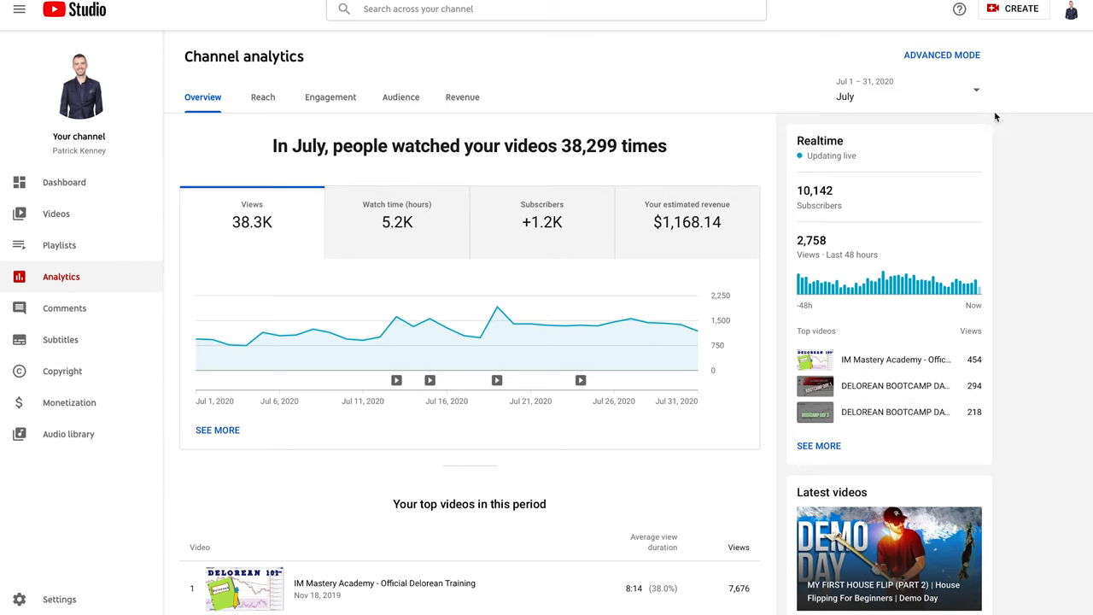
Show July revenue: $1,168.14 estimated revenue, $30.50 RPM, $48.56 playback-based CPM.
{"action": "left_click", "coordinate": [463, 97]}
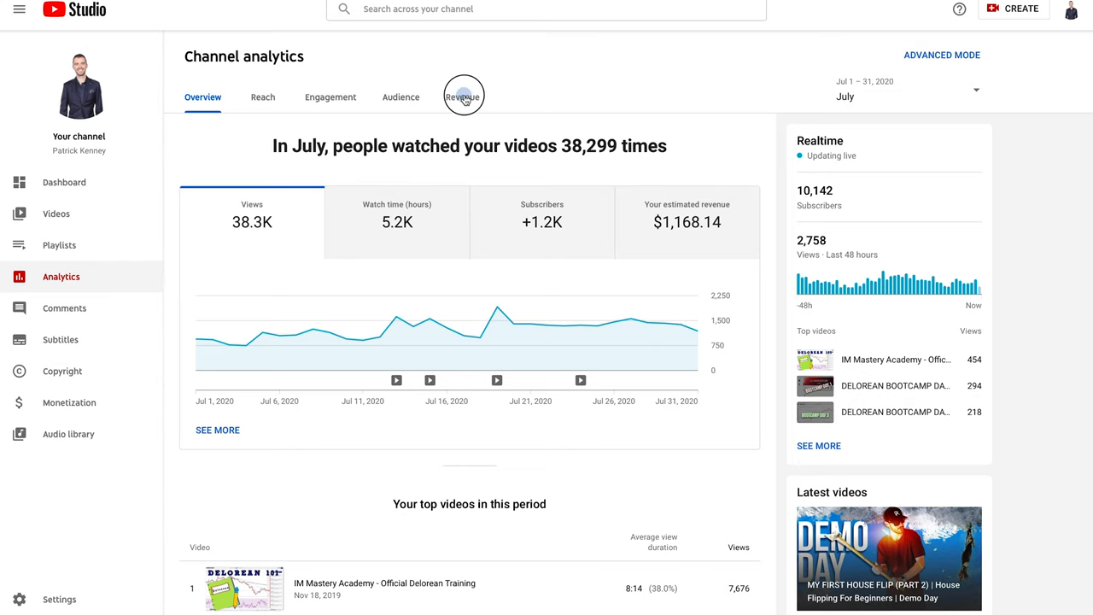
{"action": "left_click", "coordinate": [463, 97]}
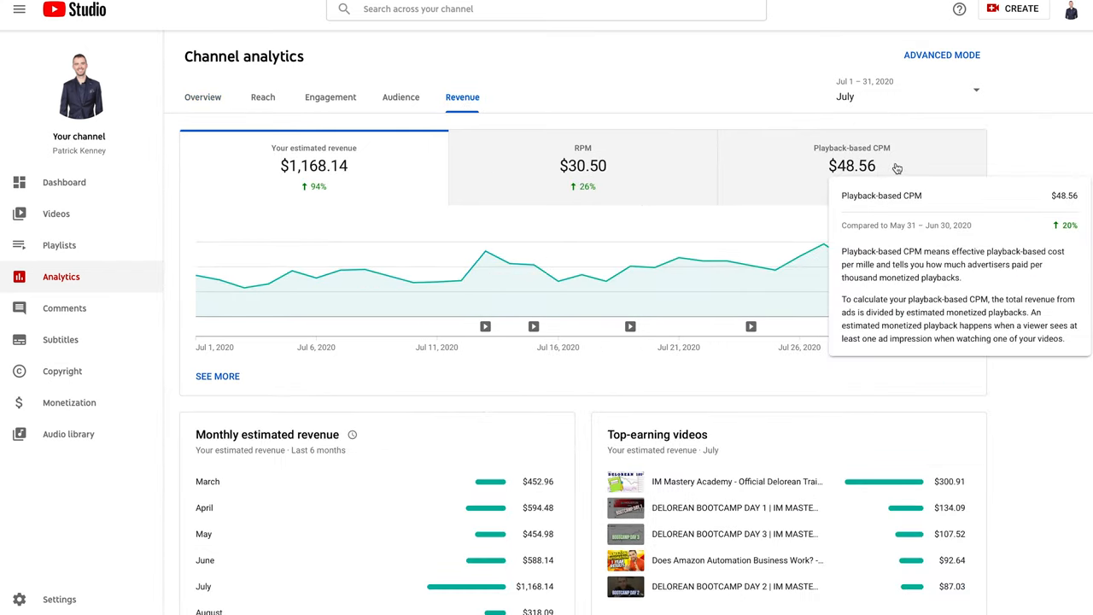
{"action": "mouse_move", "coordinate": [854, 173]}
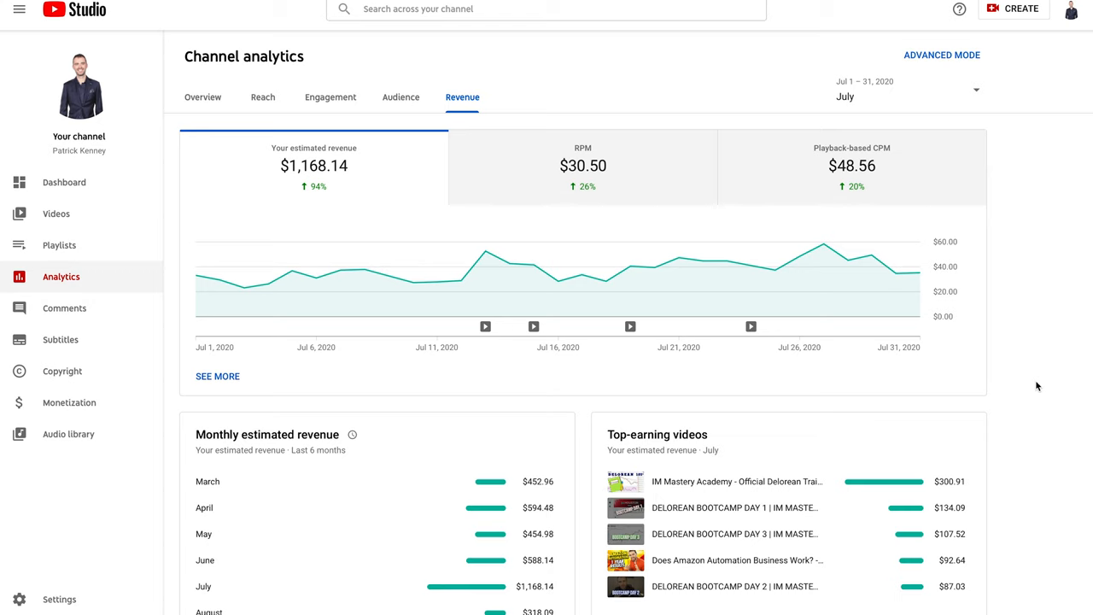
{"action": "mouse_move", "coordinate": [976, 89]}
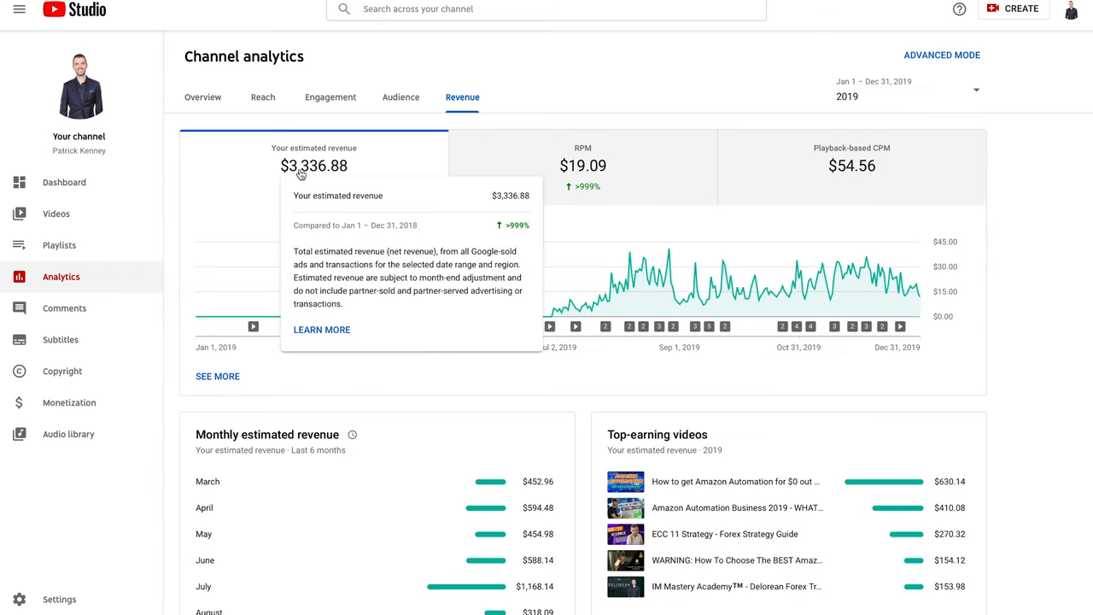
{"action": "mouse_move", "coordinate": [537, 357]}
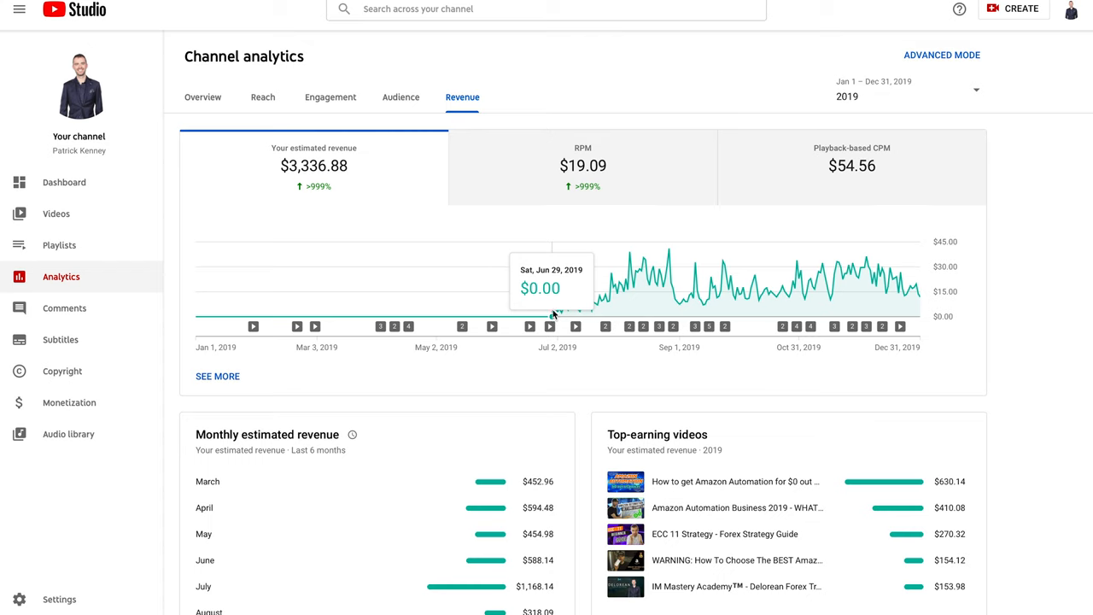
{"action": "mouse_move", "coordinate": [555, 309]}
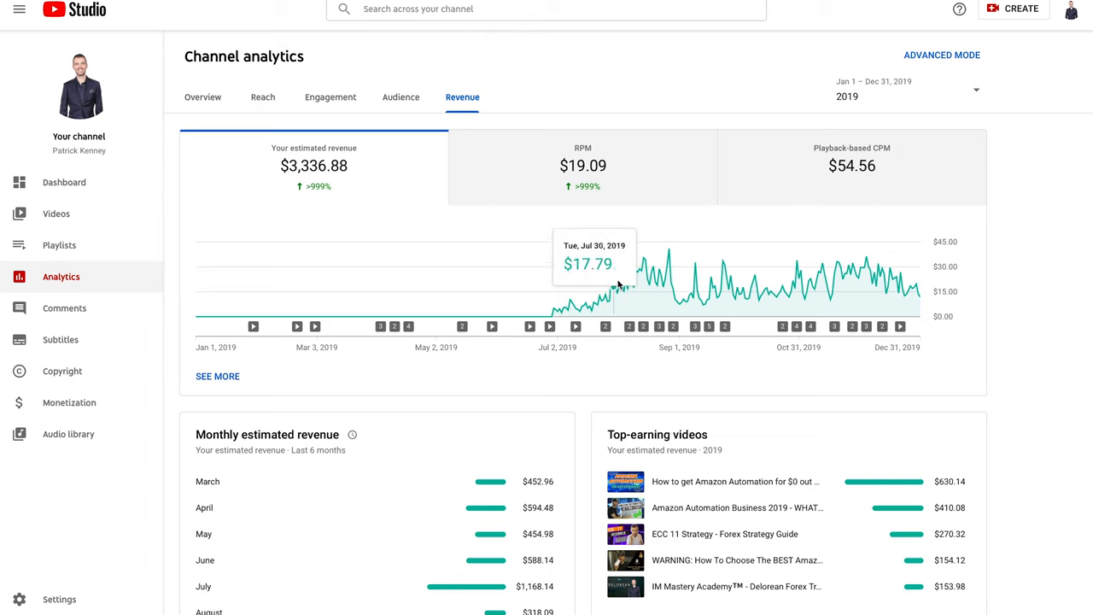
{"action": "mouse_move", "coordinate": [572, 400]}
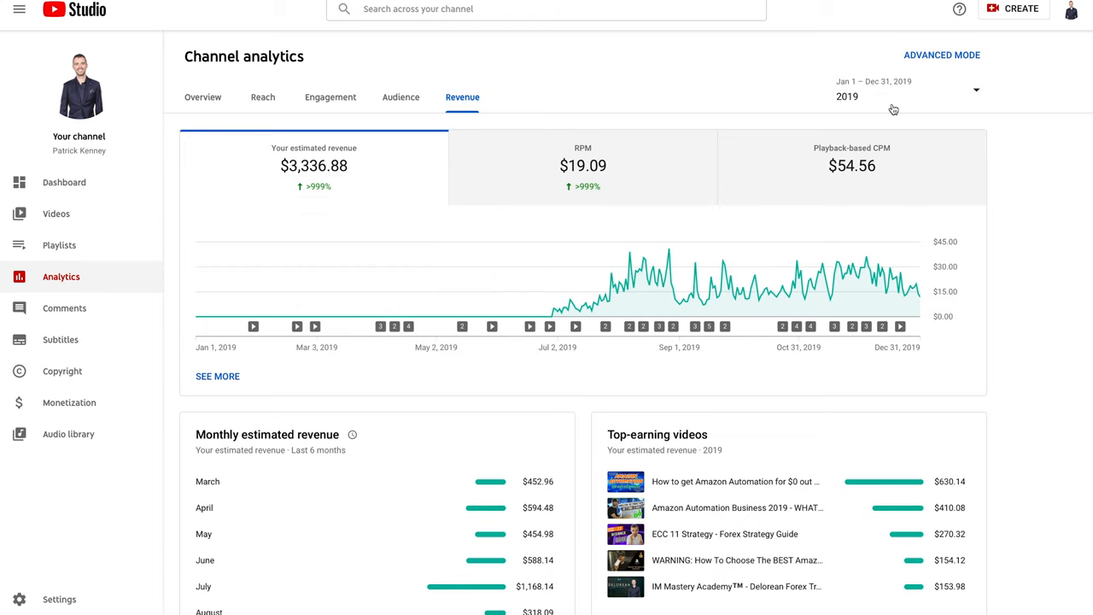
{"action": "mouse_move", "coordinate": [868, 97]}
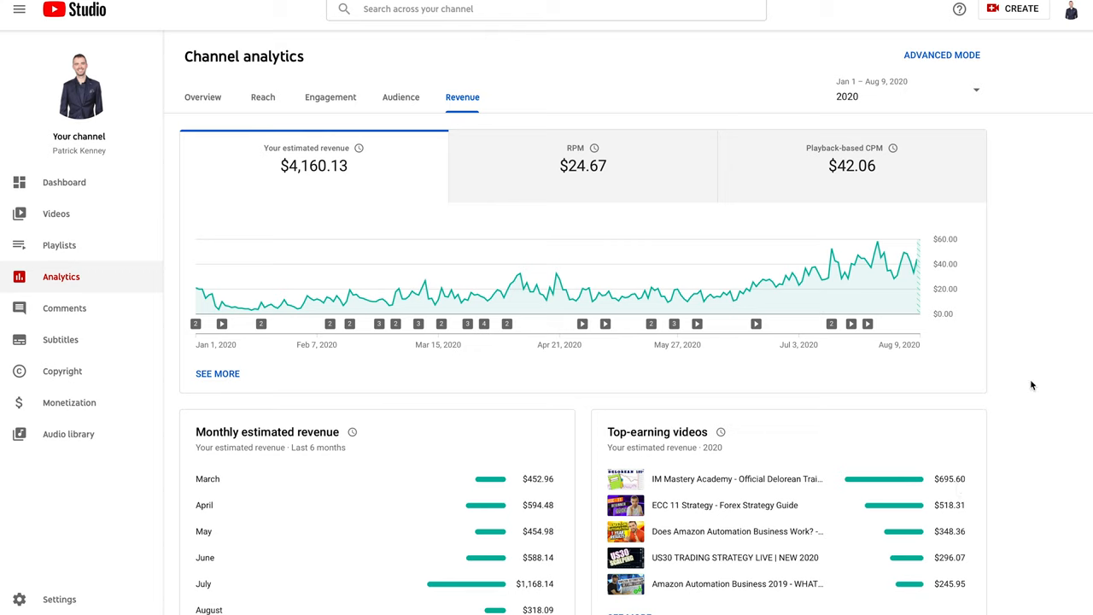
{"action": "mouse_move", "coordinate": [1029, 337]}
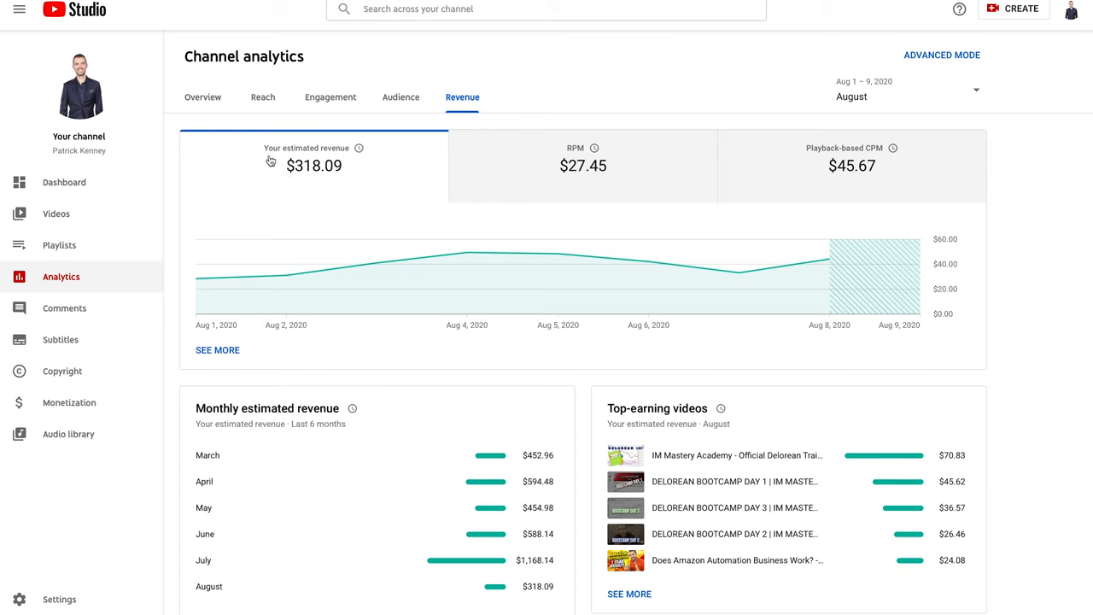
{"action": "mouse_move", "coordinate": [920, 387]}
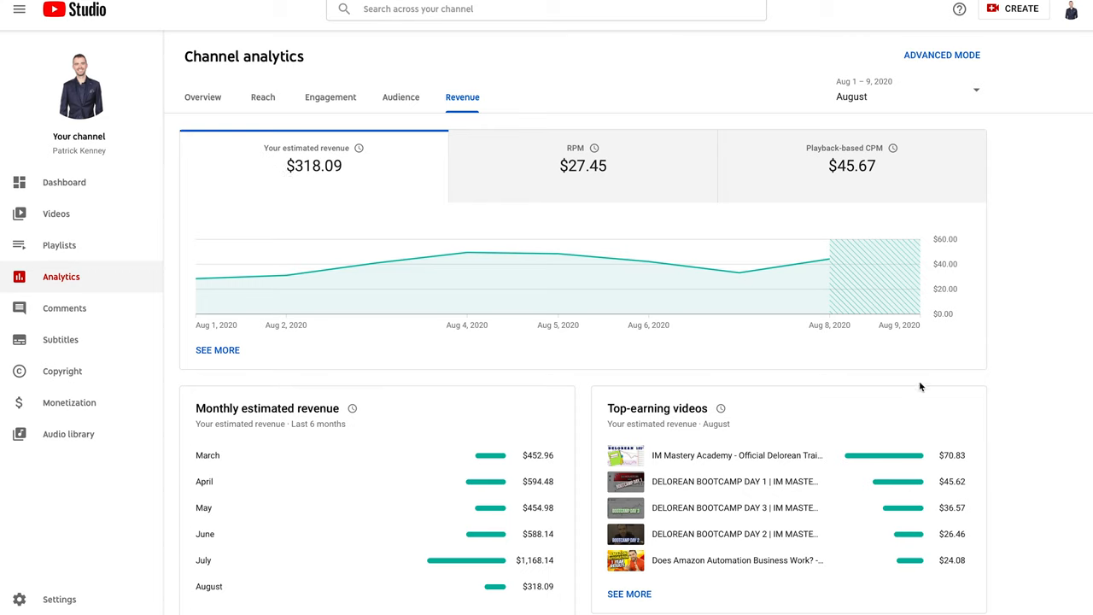
{"action": "mouse_move", "coordinate": [912, 341]}
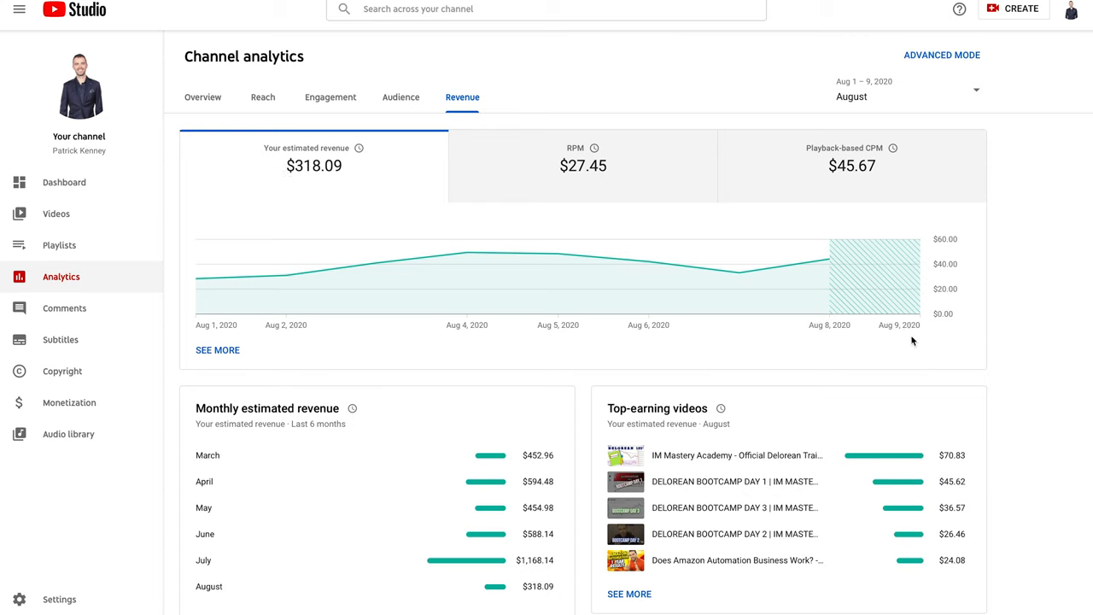
{"action": "mouse_move", "coordinate": [858, 274]}
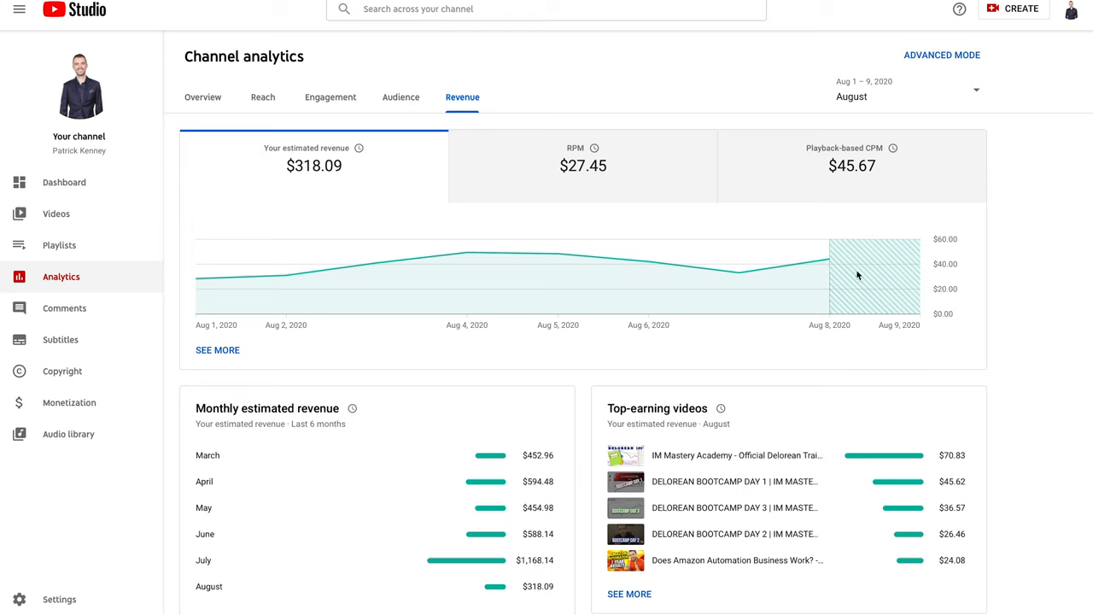
{"action": "mouse_move", "coordinate": [926, 263]}
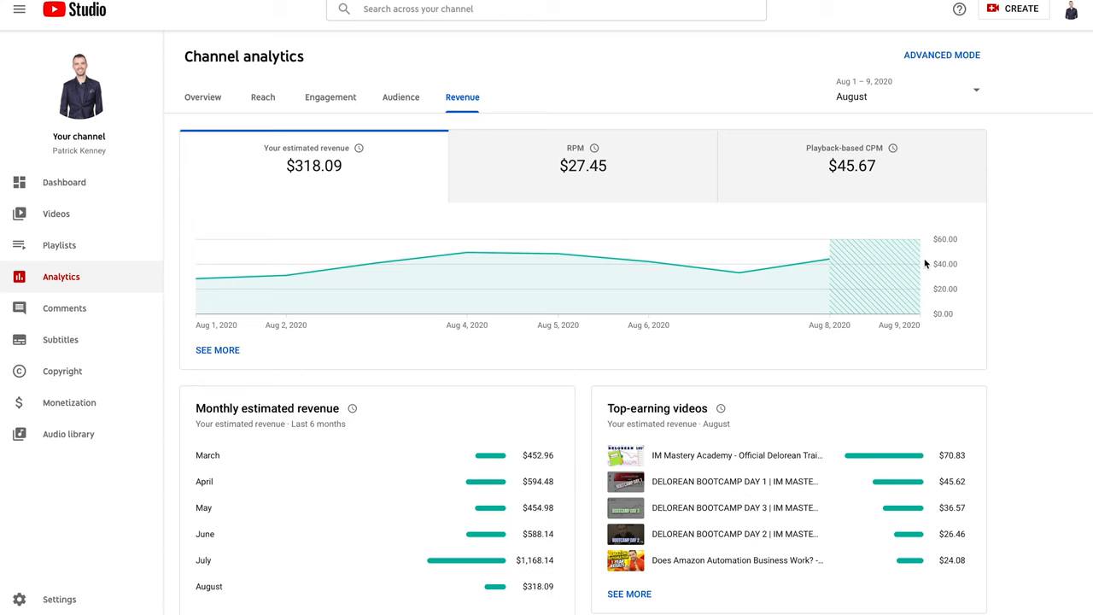
{"action": "mouse_move", "coordinate": [837, 259]}
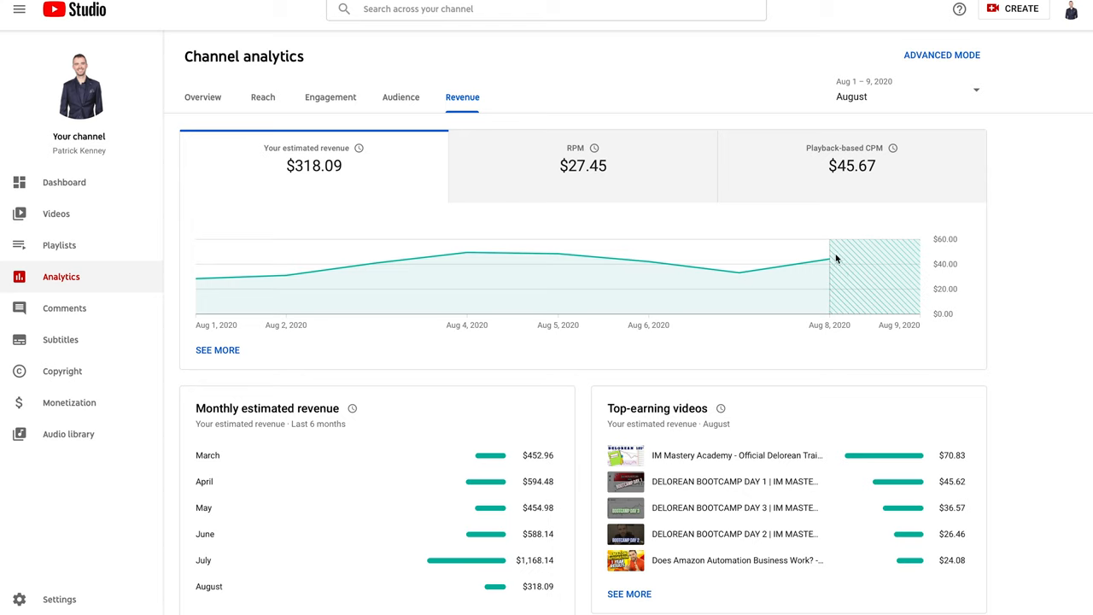
{"action": "mouse_move", "coordinate": [903, 240]}
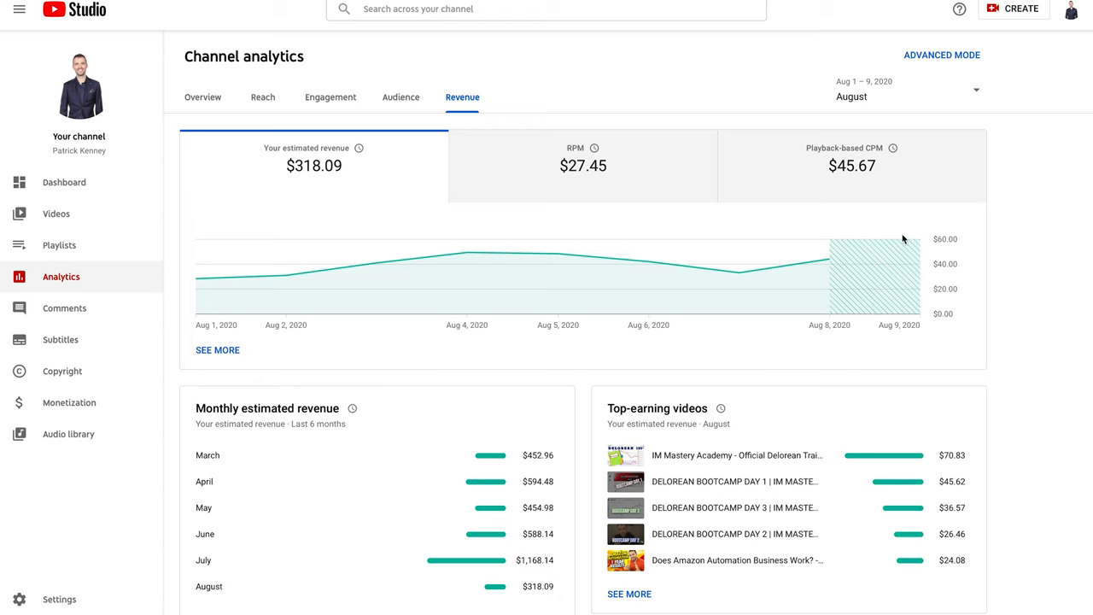
{"action": "mouse_move", "coordinate": [894, 237]}
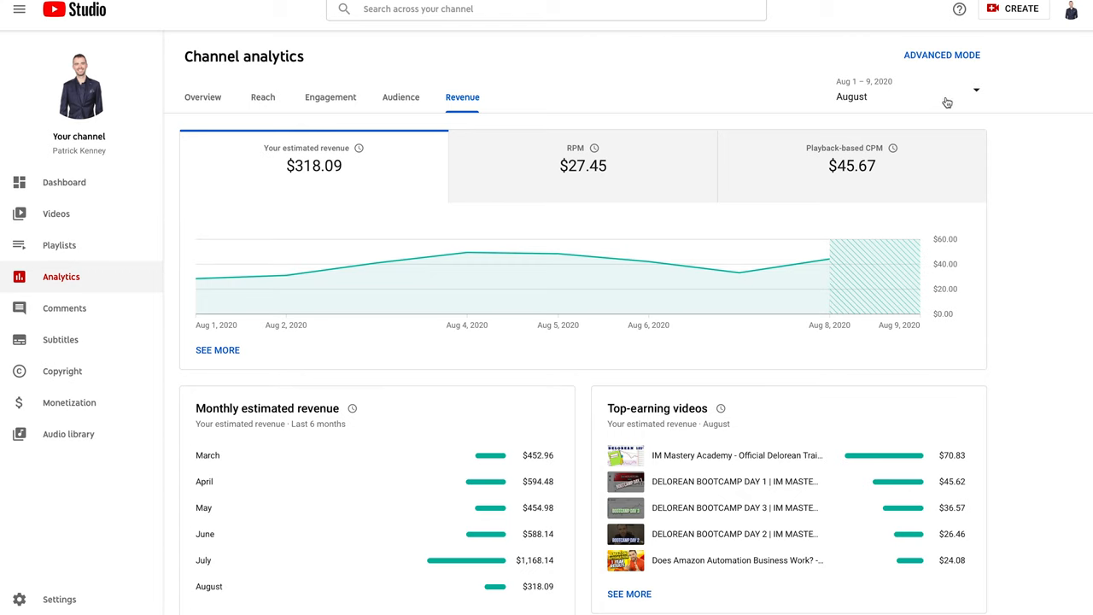
{"action": "mouse_move", "coordinate": [951, 100]}
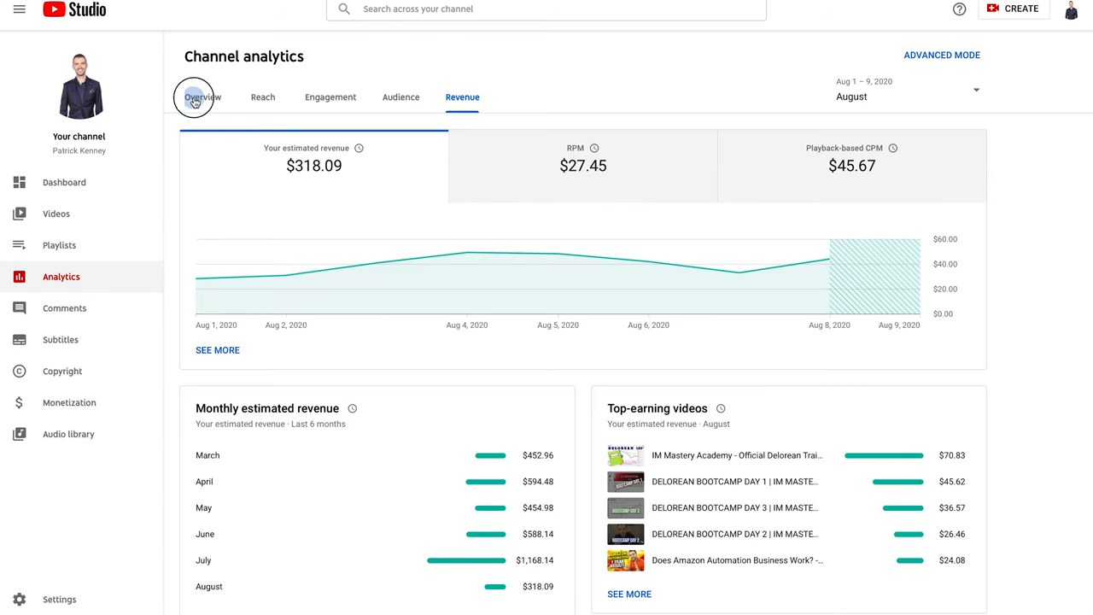
{"action": "left_click", "coordinate": [203, 96]}
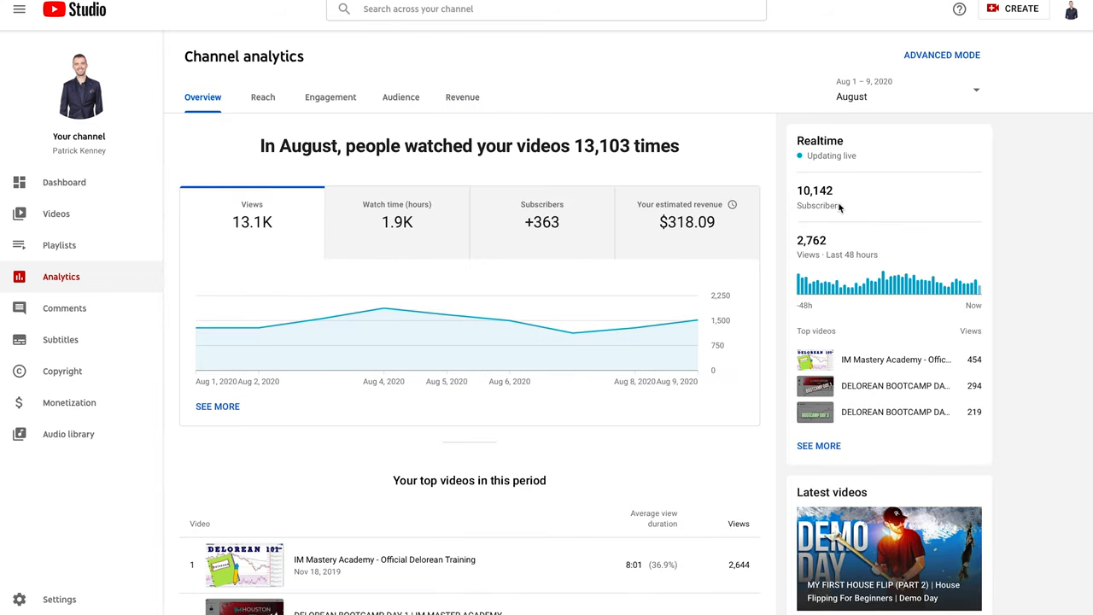
{"action": "mouse_move", "coordinate": [813, 217]}
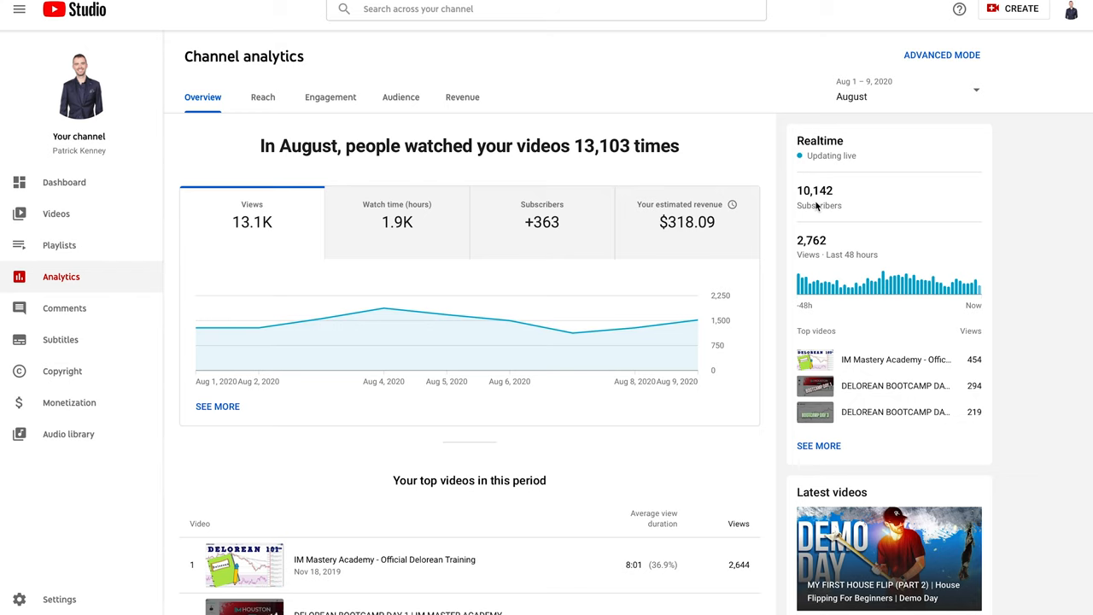
Review August revenue cards: $318.09 revenue, $27.45 RPM, $45.67 playback-based CPM.
{"action": "left_click", "coordinate": [462, 97]}
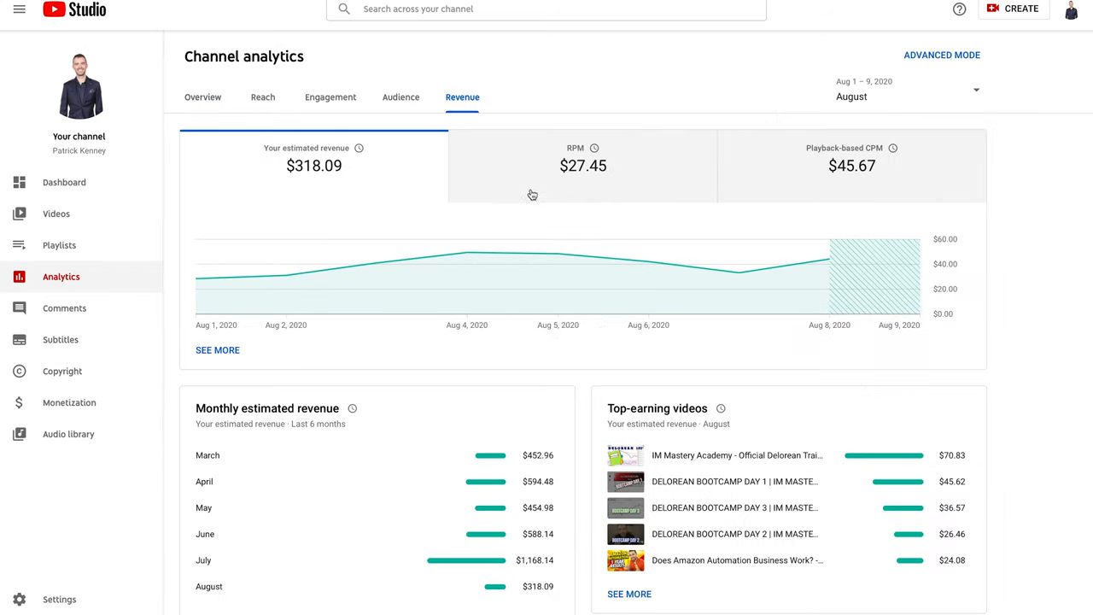
{"action": "mouse_move", "coordinate": [904, 154]}
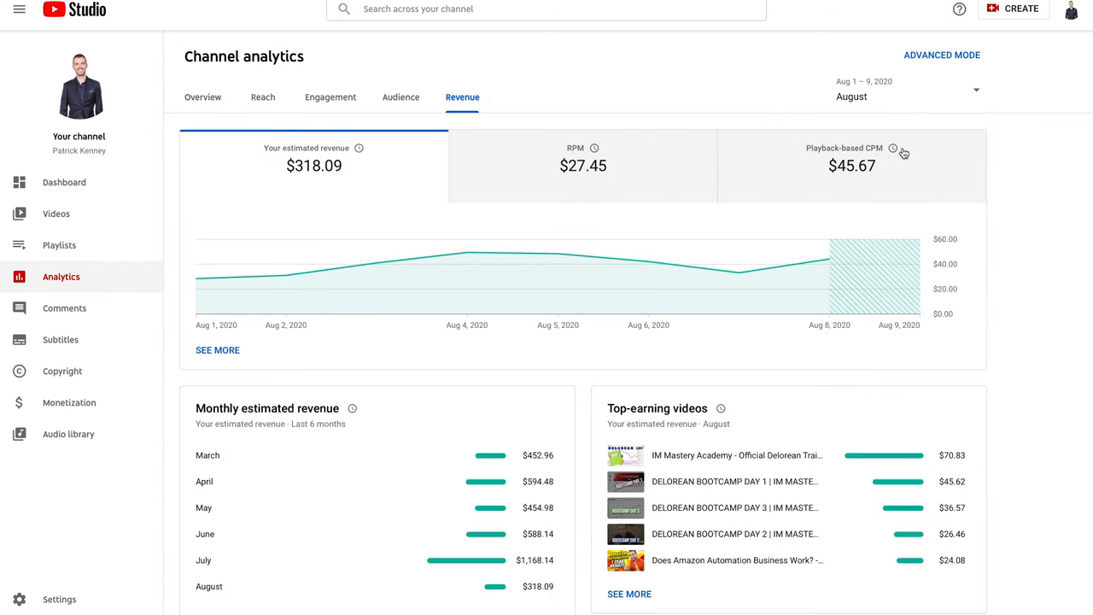
{"action": "mouse_move", "coordinate": [837, 141]}
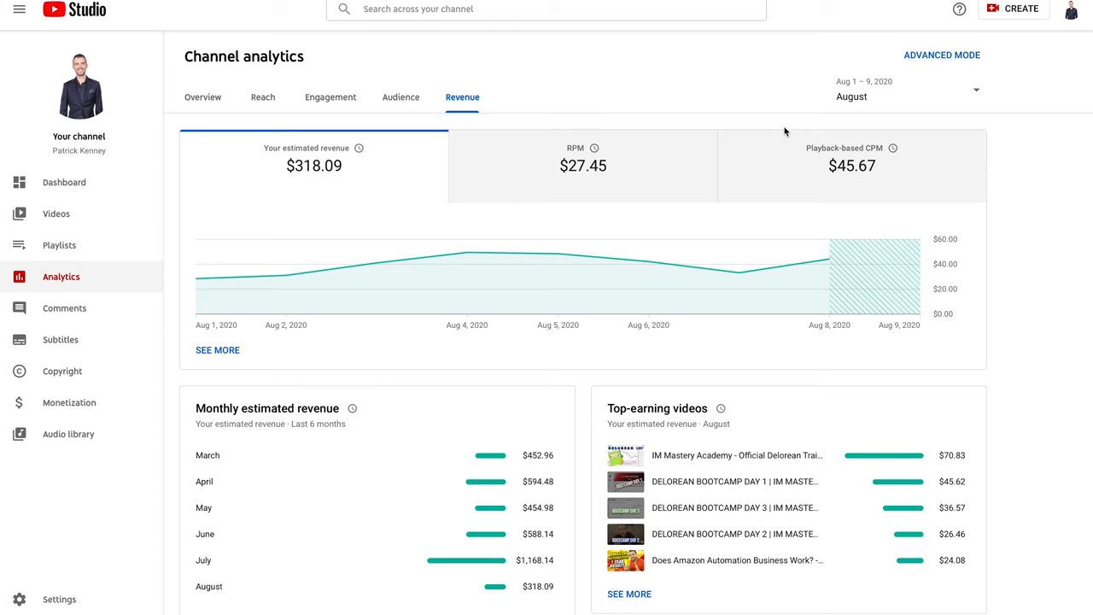
{"action": "mouse_move", "coordinate": [885, 186]}
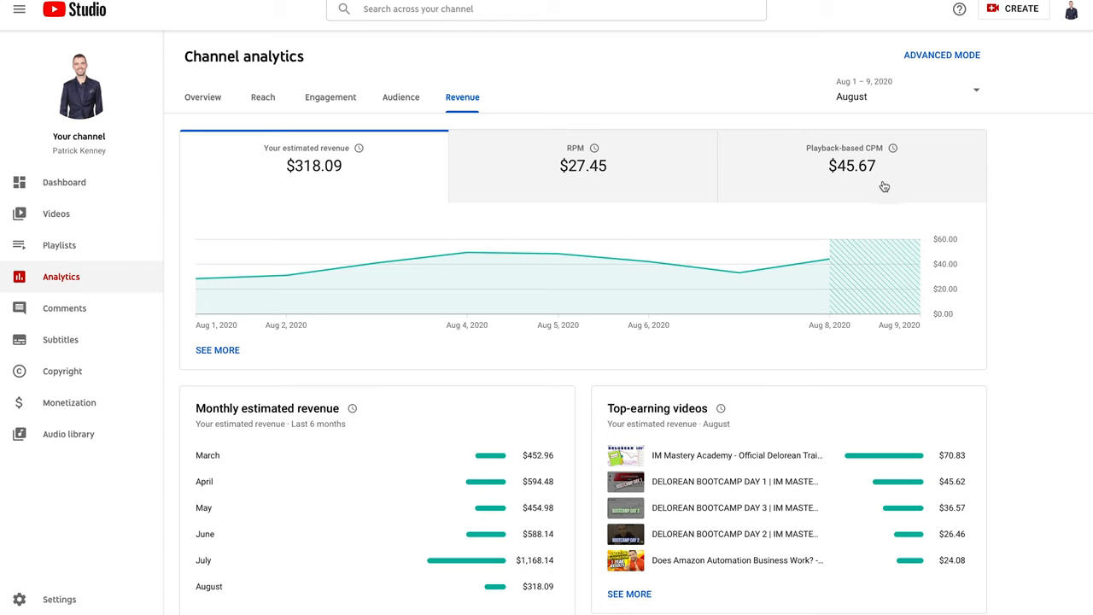
{"action": "mouse_move", "coordinate": [883, 168]}
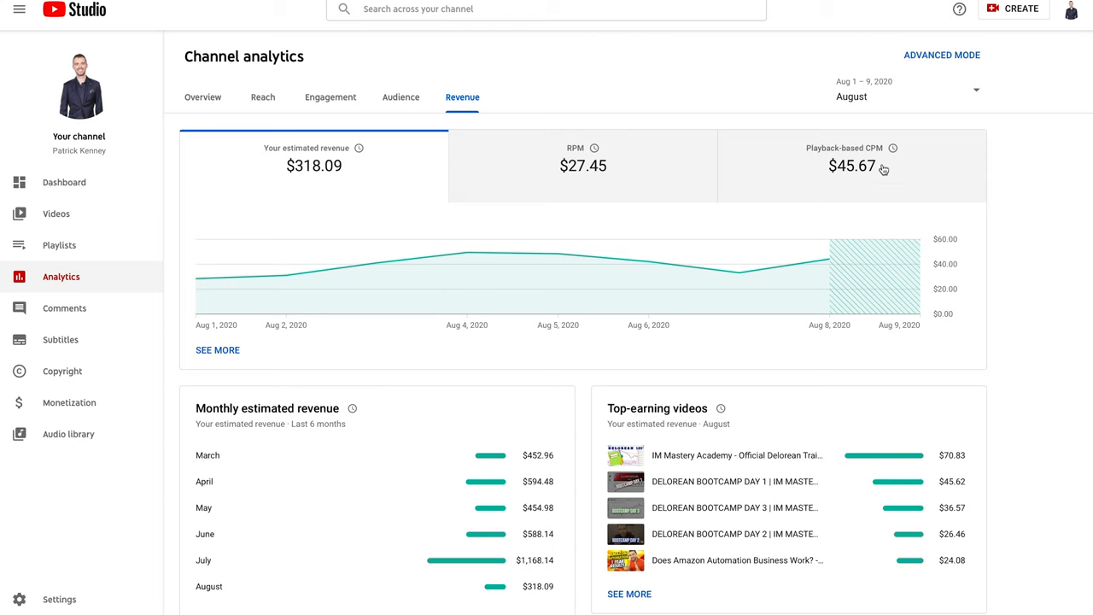
{"action": "mouse_move", "coordinate": [926, 217]}
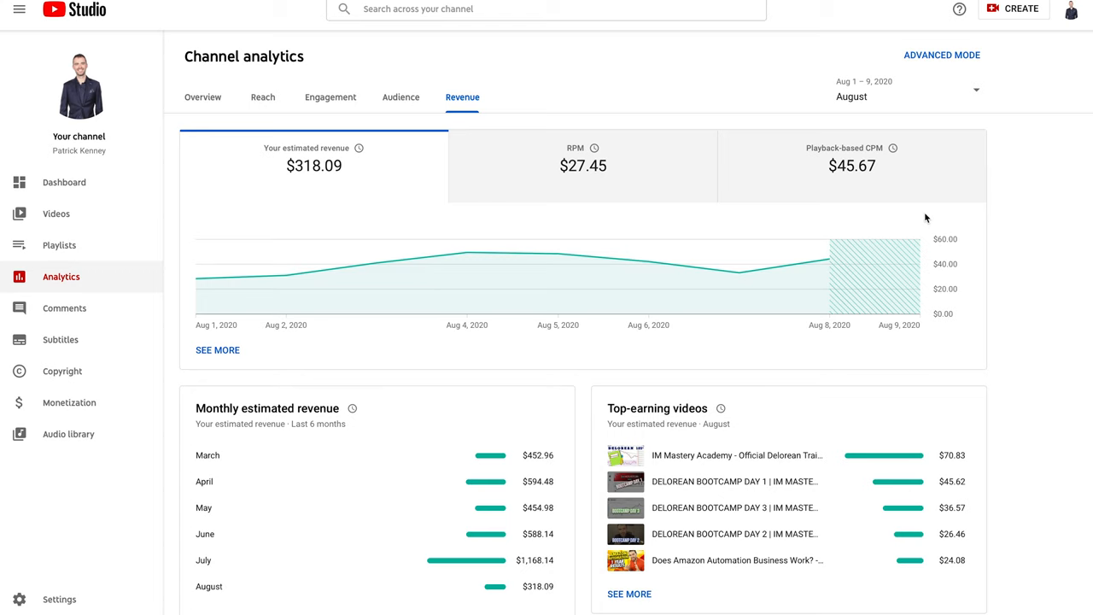
{"action": "mouse_move", "coordinate": [842, 274]}
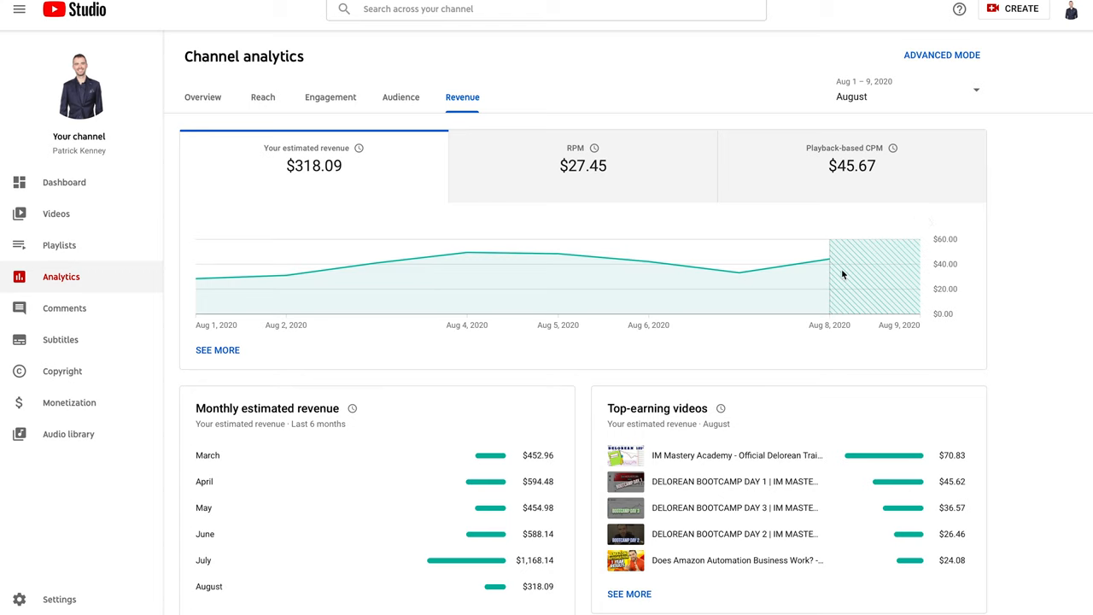
{"action": "mouse_move", "coordinate": [997, 312]}
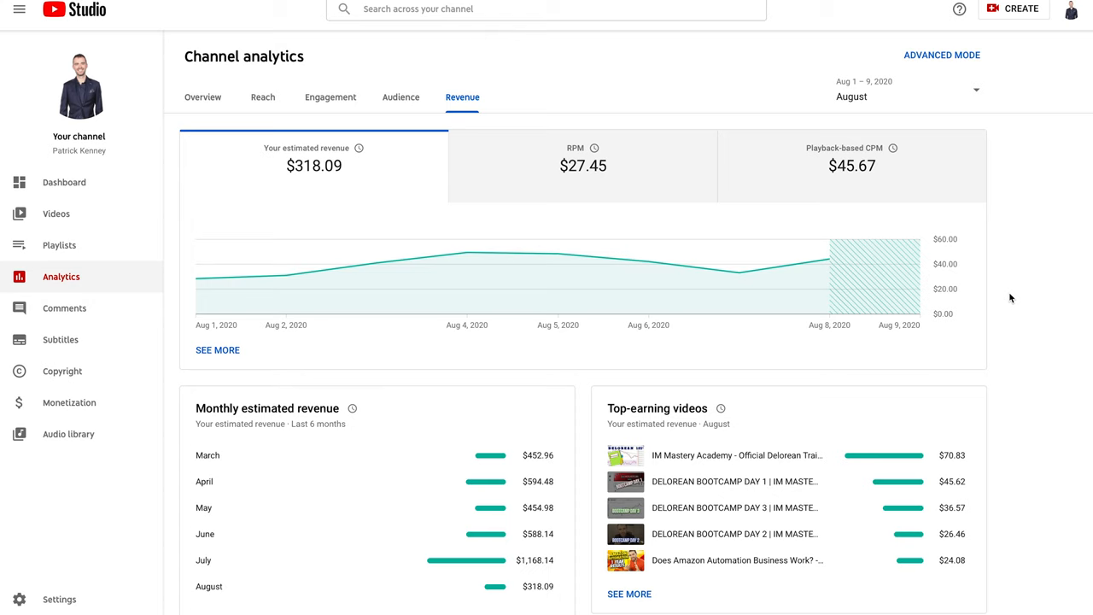
{"action": "mouse_move", "coordinate": [1027, 193]}
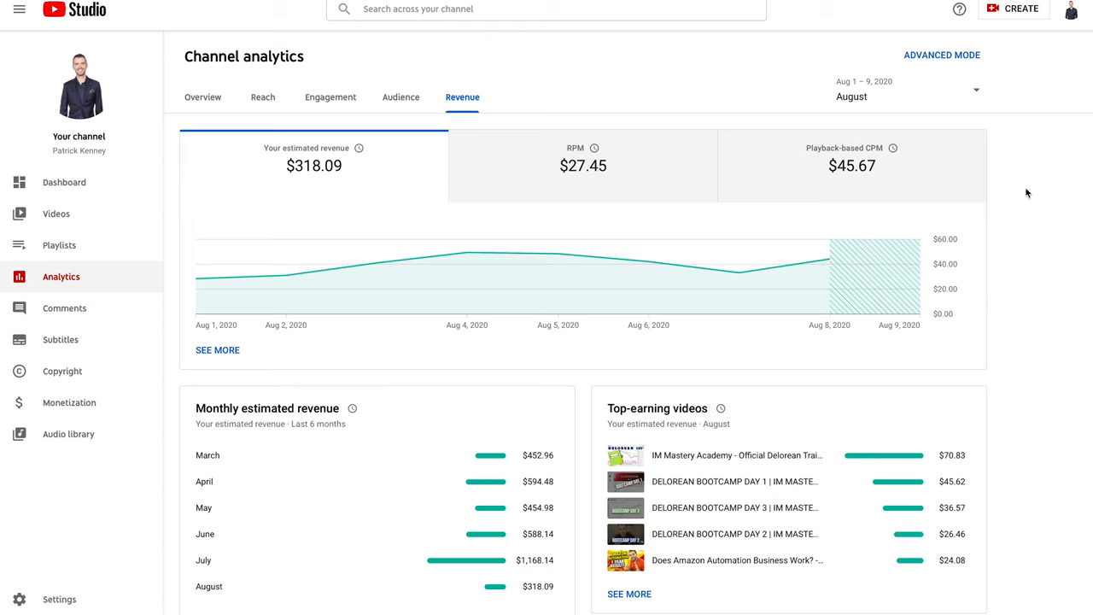
{"action": "mouse_move", "coordinate": [1065, 227]}
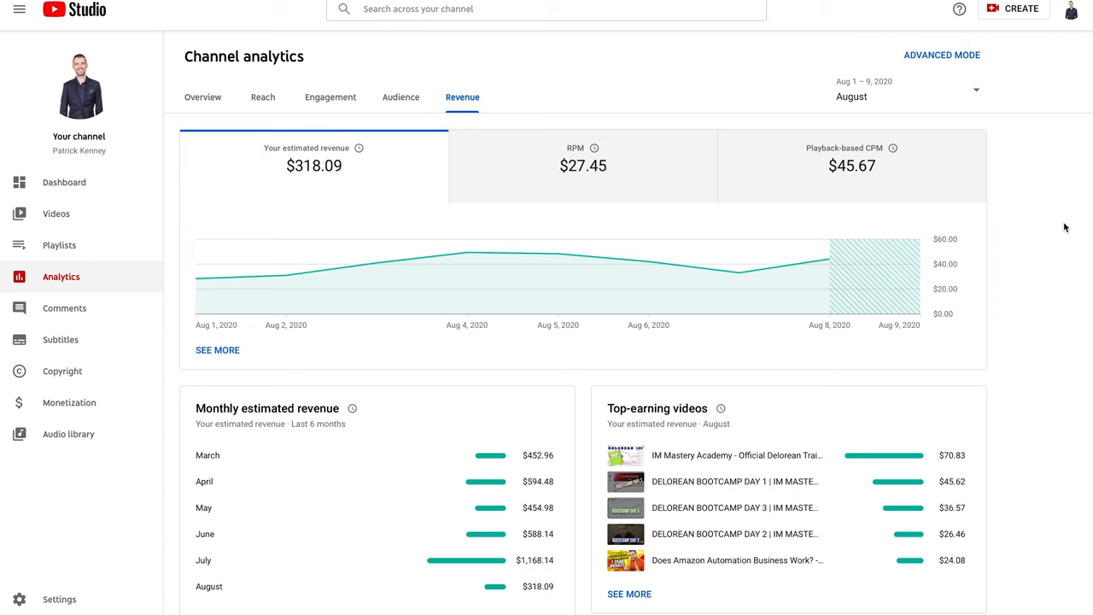
{"action": "mouse_move", "coordinate": [1065, 190]}
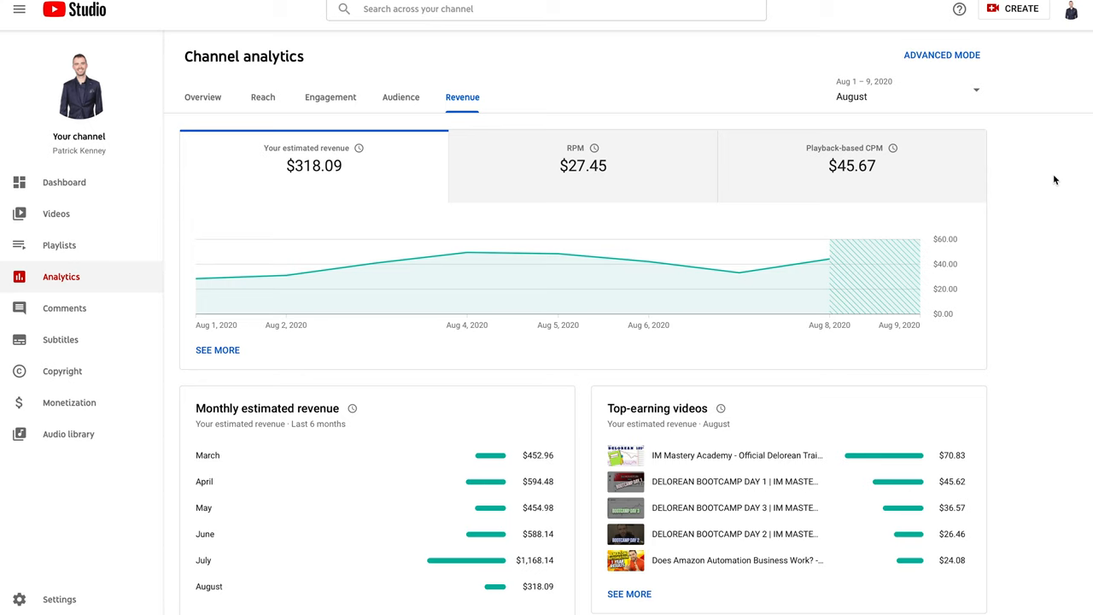
{"action": "mouse_move", "coordinate": [1065, 160]}
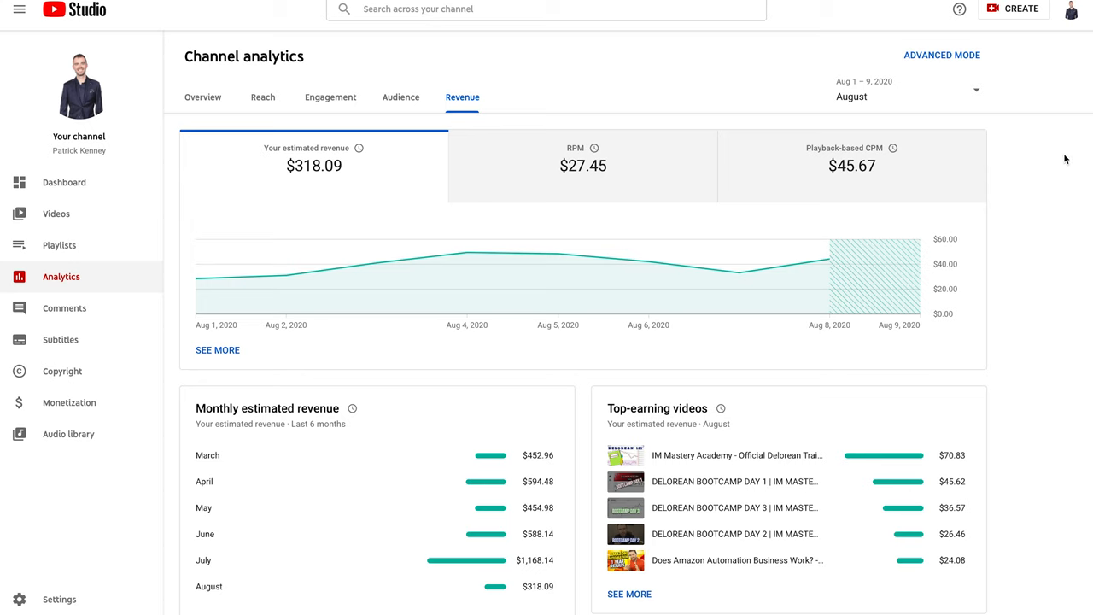
{"action": "scroll", "scroll_direction": "down", "scroll_amount": 3}
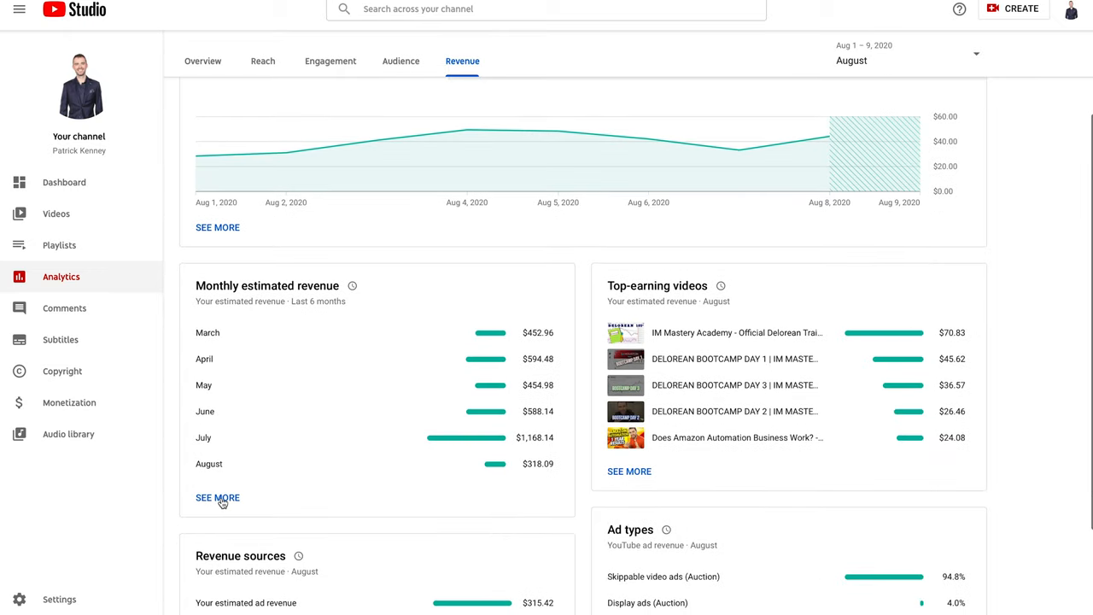
Expand Monthly estimated revenue into the 365-day advanced table totaling $7,019.33.
{"action": "left_click", "coordinate": [217, 497]}
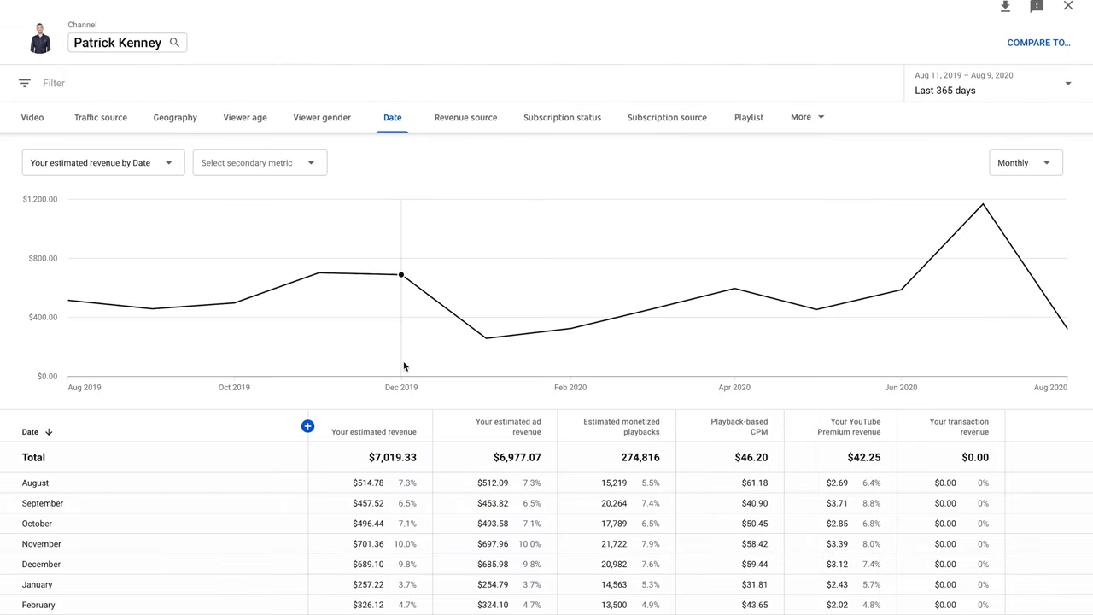
{"action": "scroll", "scroll_direction": "down", "scroll_amount": 3}
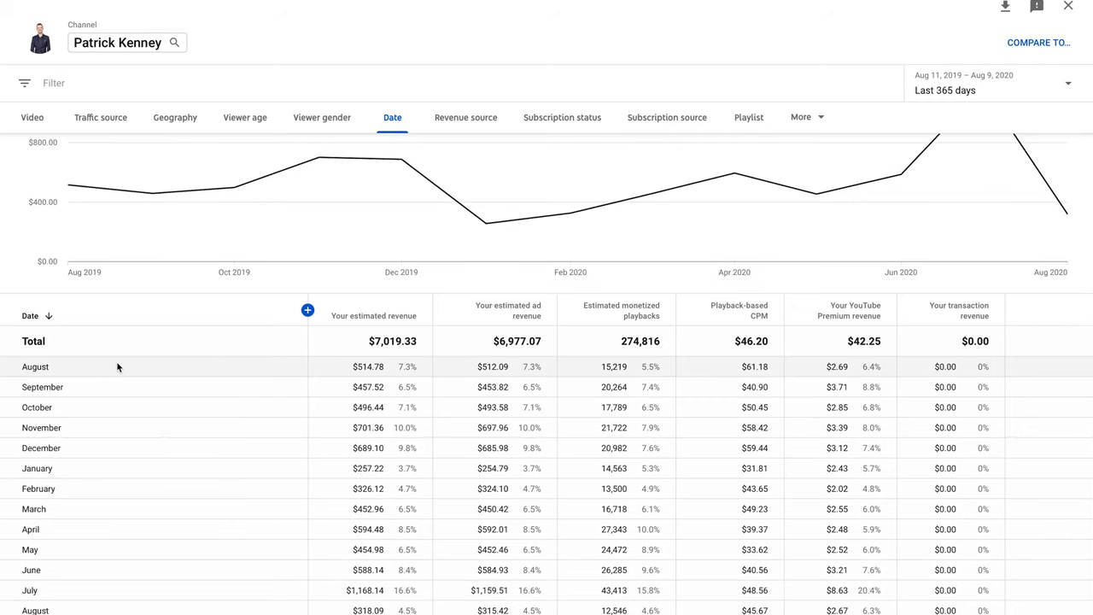
{"action": "mouse_move", "coordinate": [122, 407]}
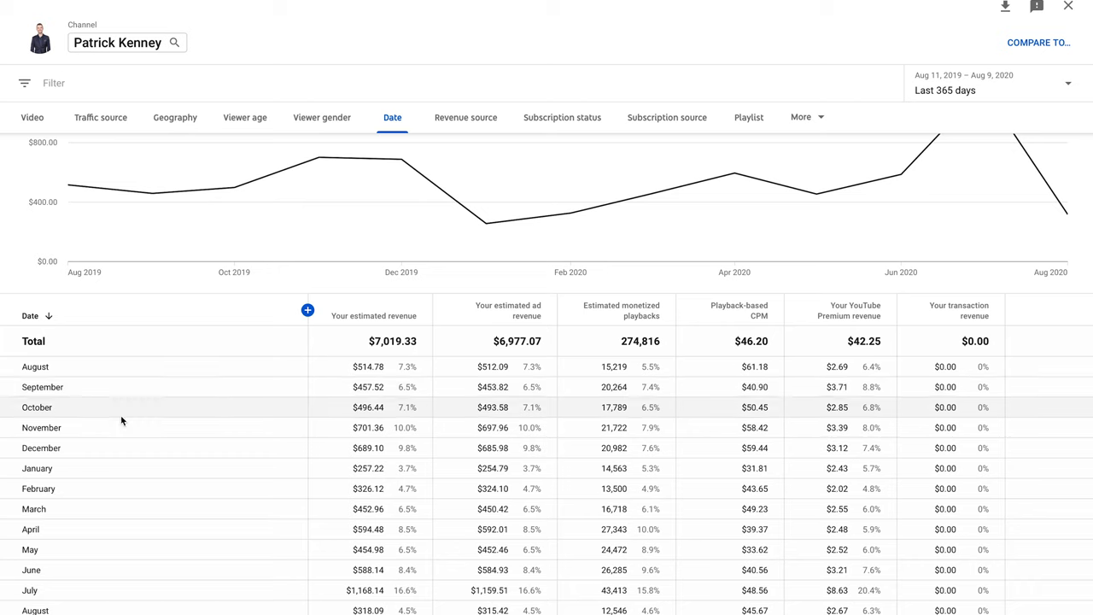
{"action": "mouse_move", "coordinate": [140, 589]}
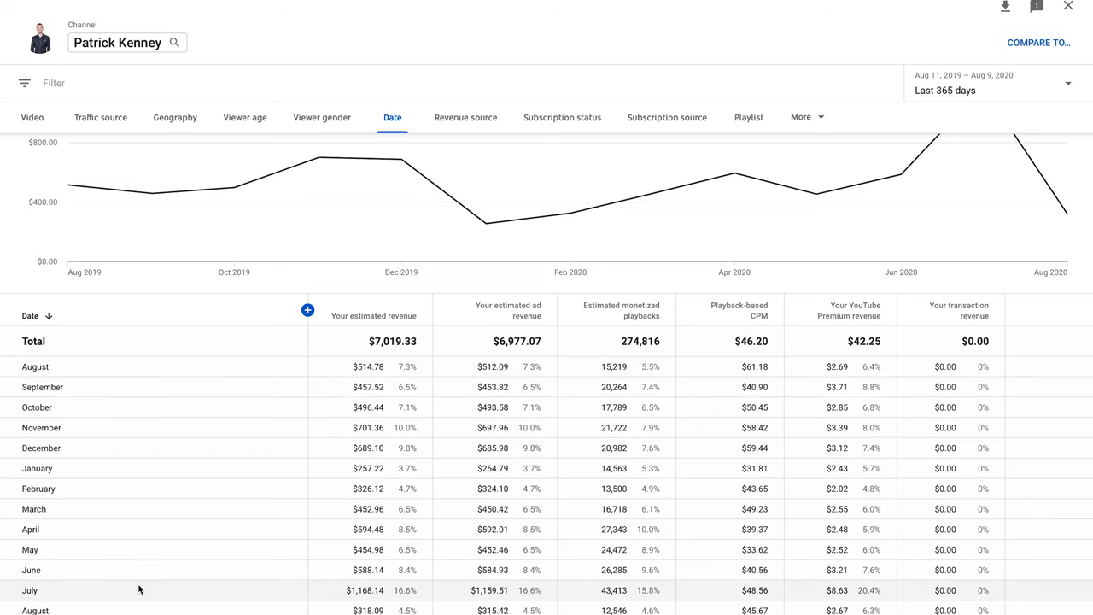
{"action": "mouse_move", "coordinate": [312, 589]}
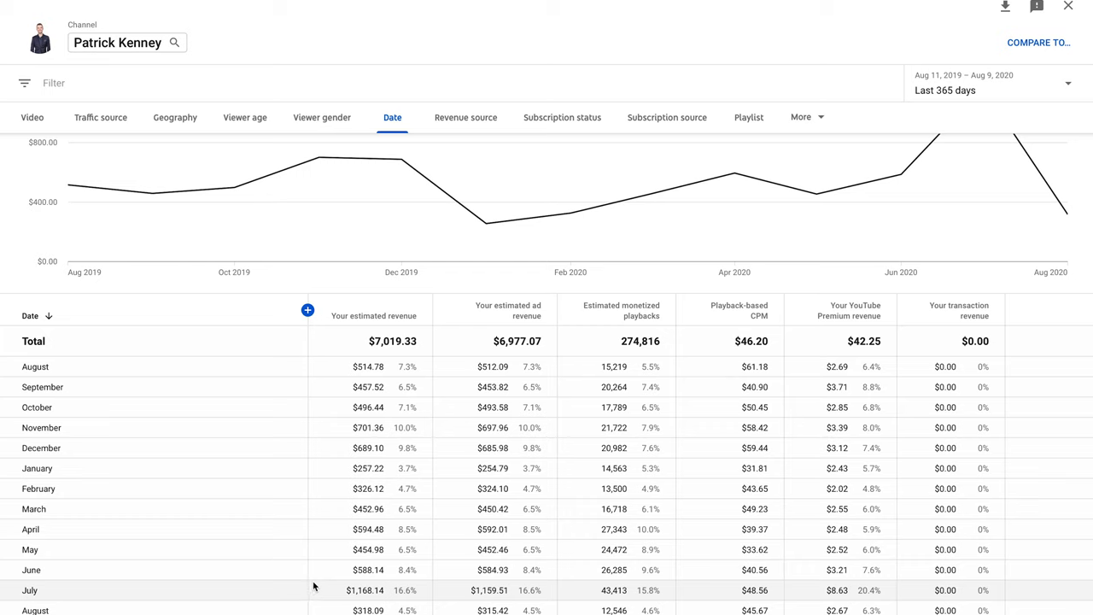
{"action": "mouse_move", "coordinate": [346, 596]}
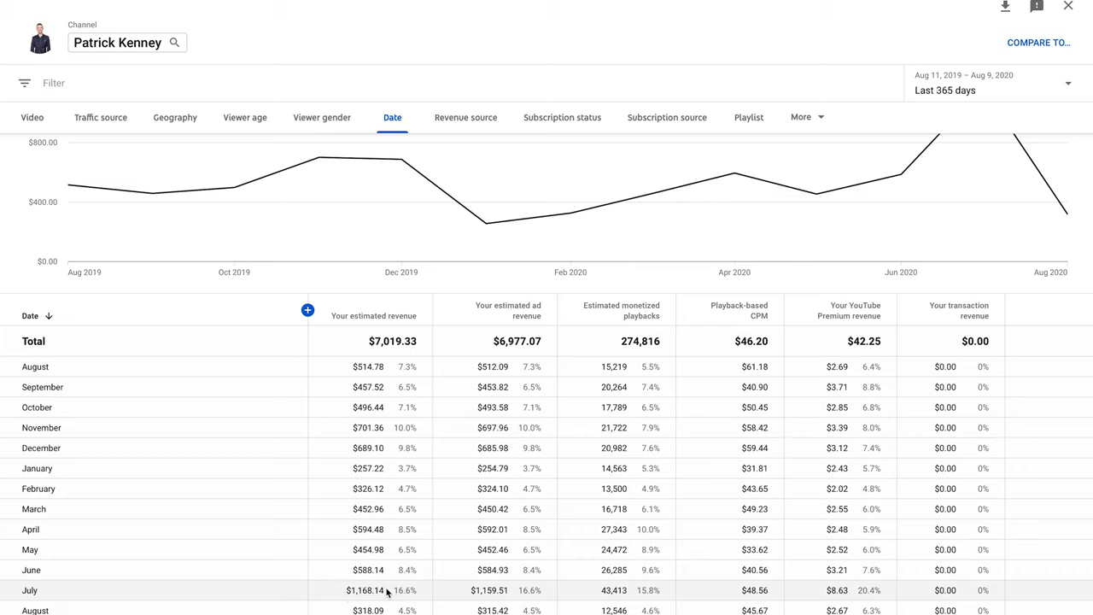
{"action": "mouse_move", "coordinate": [332, 555]}
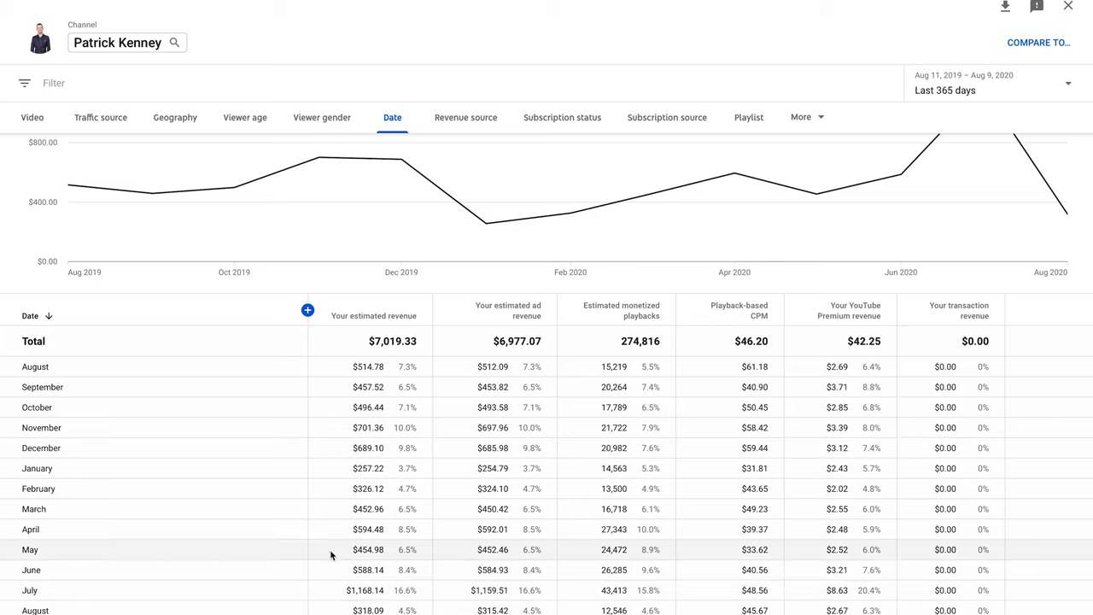
{"action": "mouse_move", "coordinate": [312, 549]}
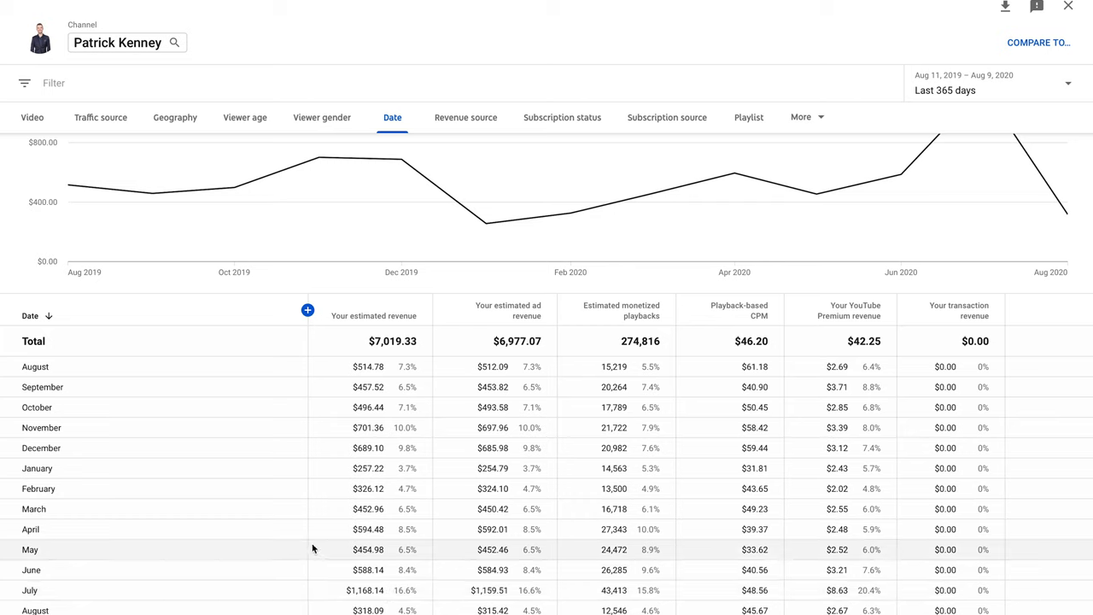